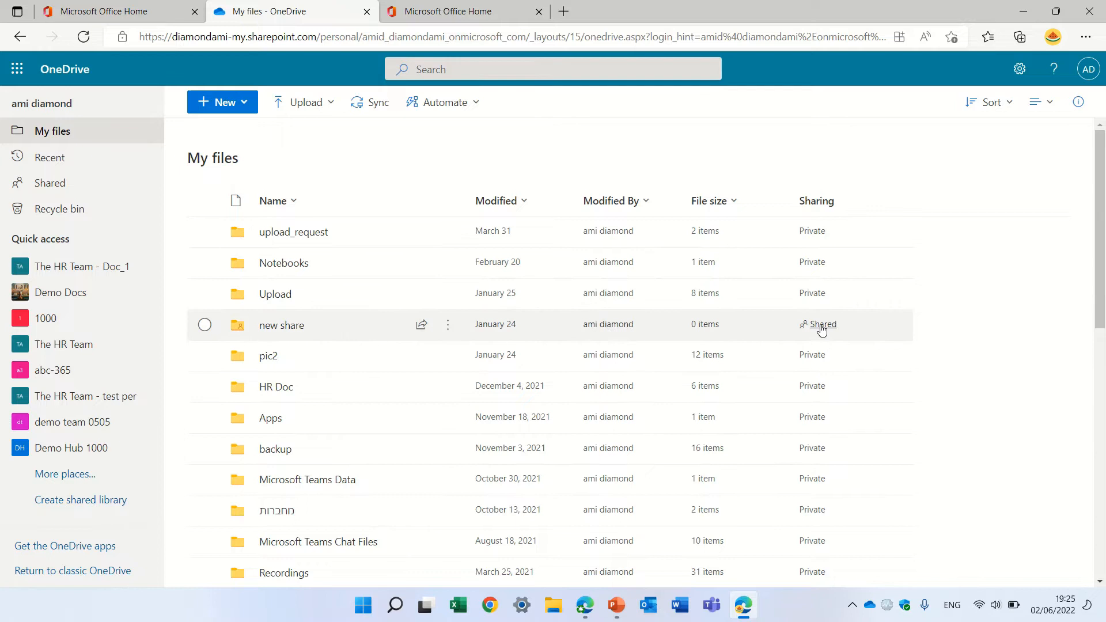
{"action": "mouse_move", "coordinate": [1083, 394]}
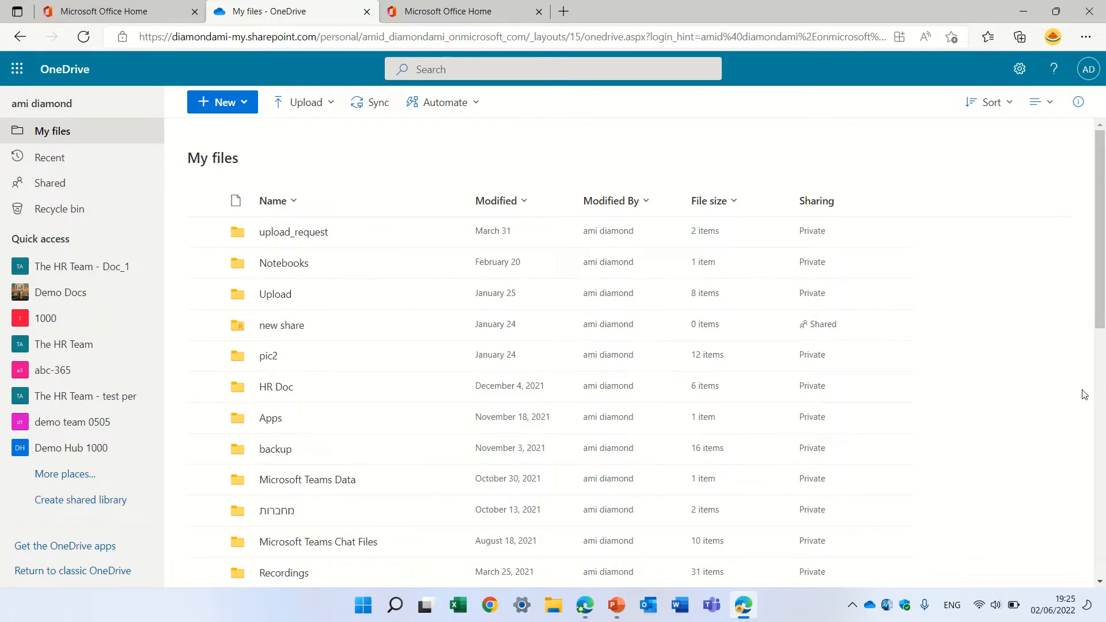
{"action": "mouse_move", "coordinate": [274, 294]}
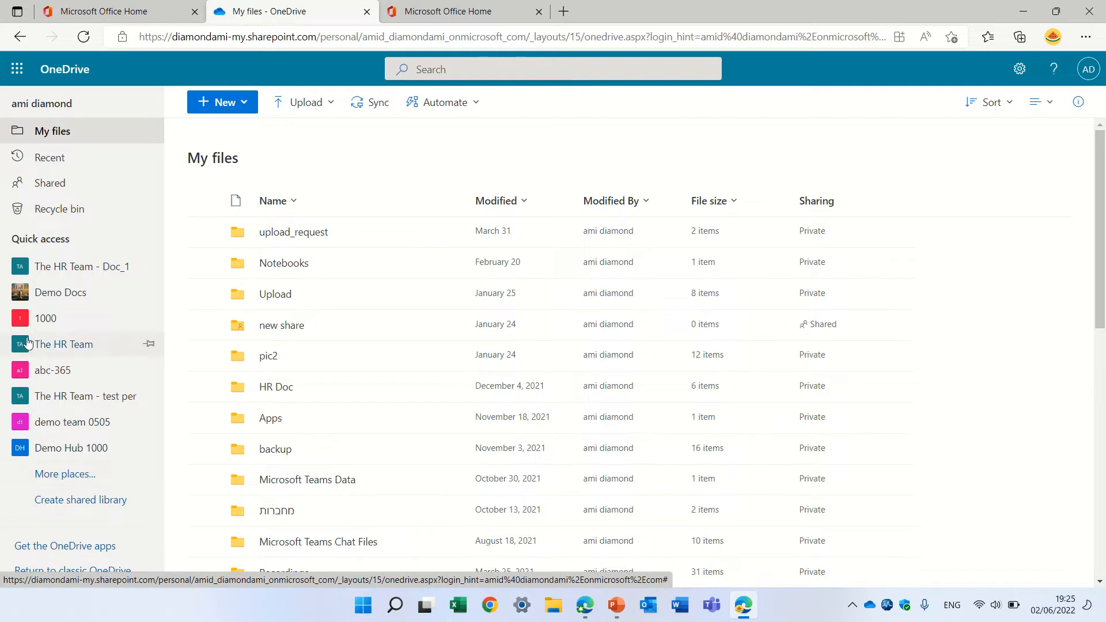
{"action": "mouse_move", "coordinate": [94, 370]}
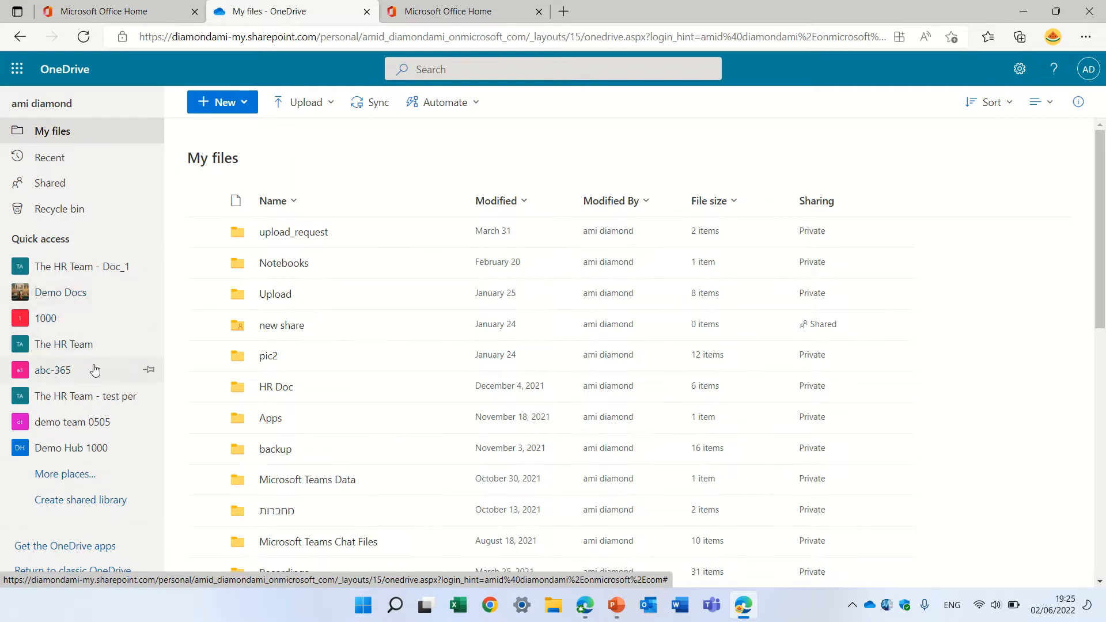
Open The HR Team site and switch from Documents to the 'test per' library.
{"action": "left_click", "coordinate": [64, 344]}
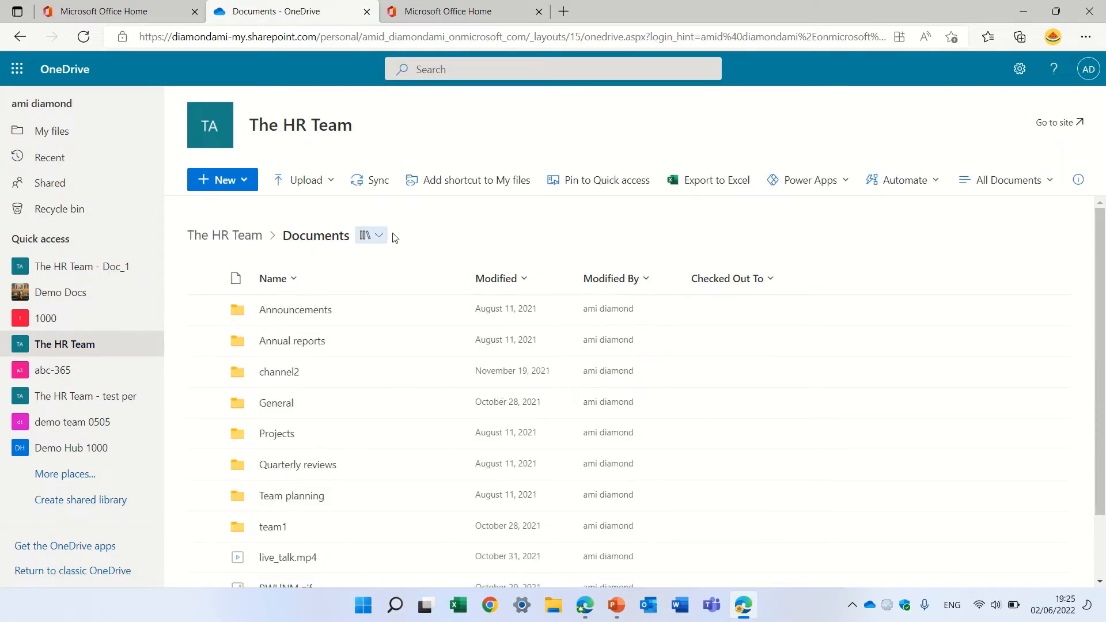
{"action": "left_click", "coordinate": [379, 235]}
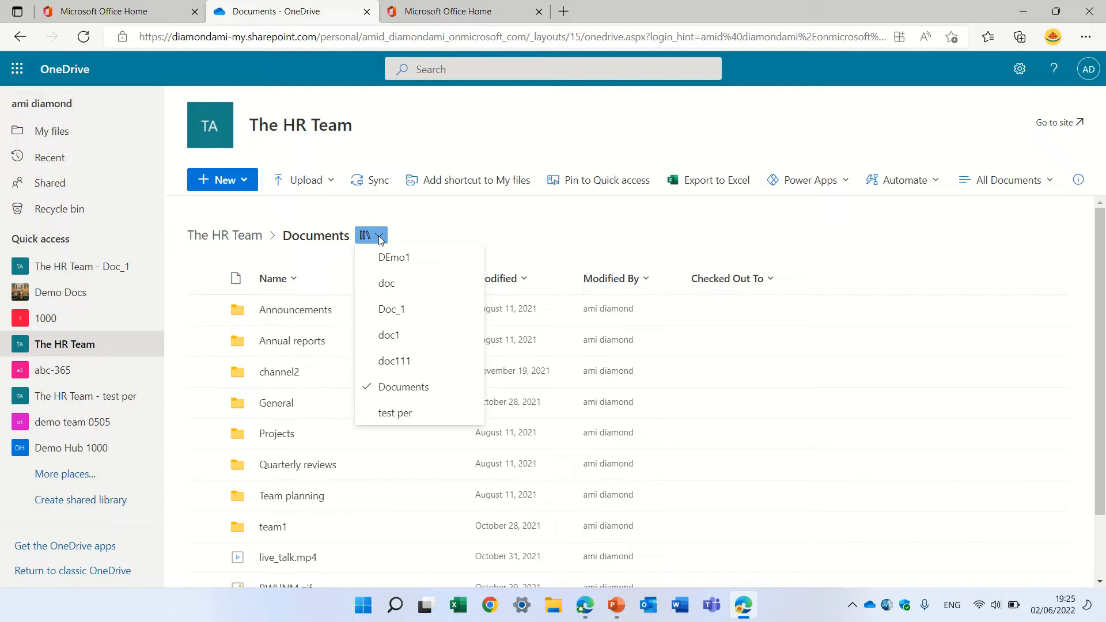
{"action": "mouse_move", "coordinate": [400, 395]}
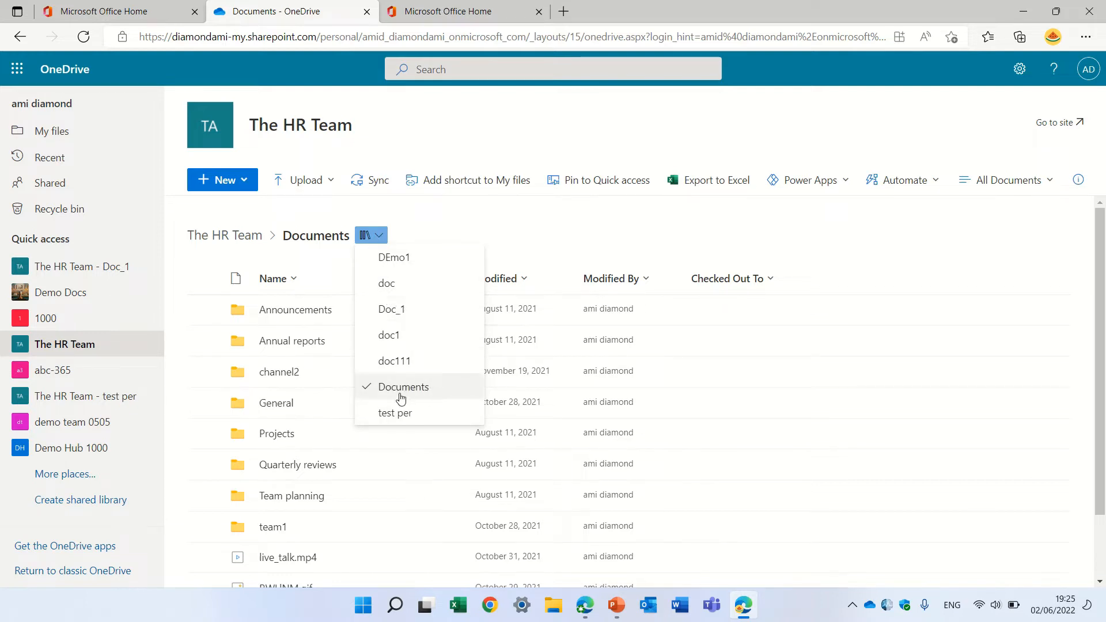
{"action": "mouse_move", "coordinate": [419, 314]}
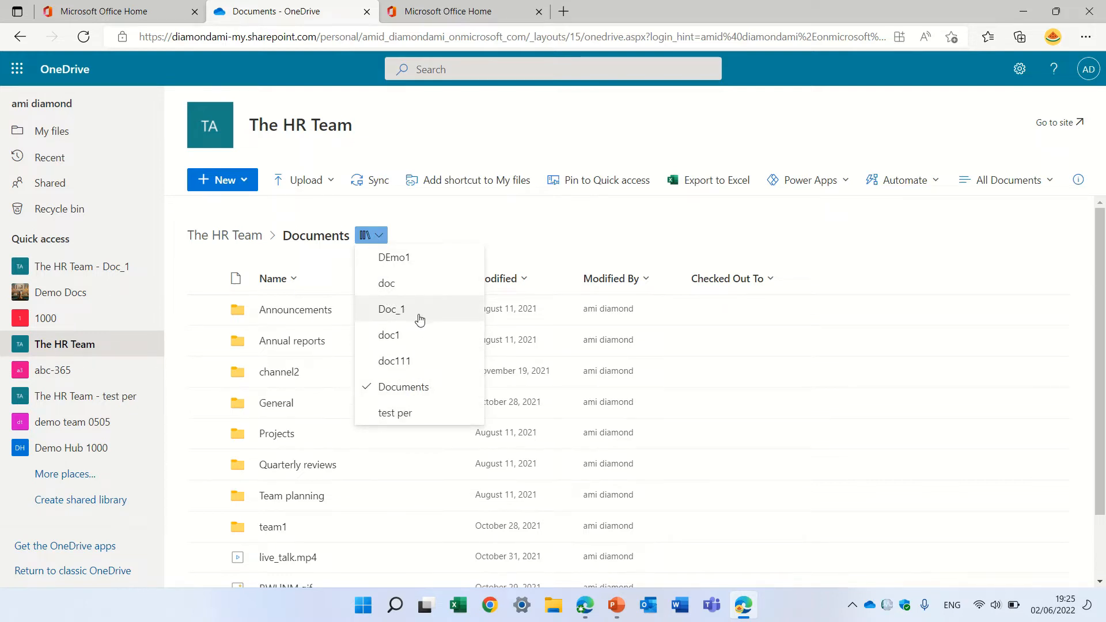
{"action": "left_click", "coordinate": [395, 412]}
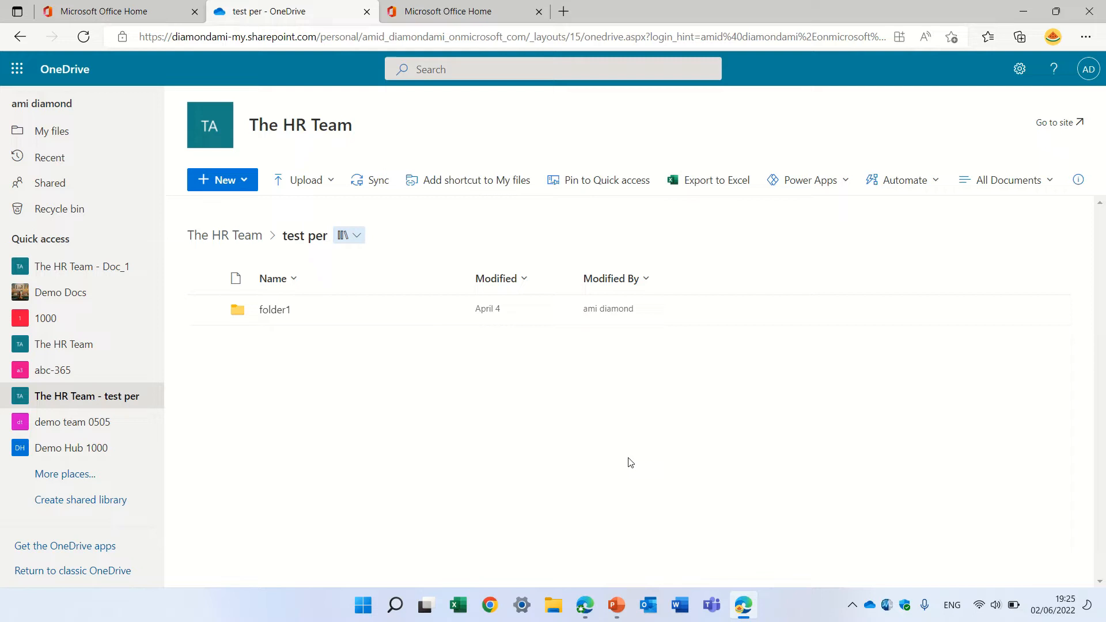
{"action": "mouse_move", "coordinate": [601, 180]}
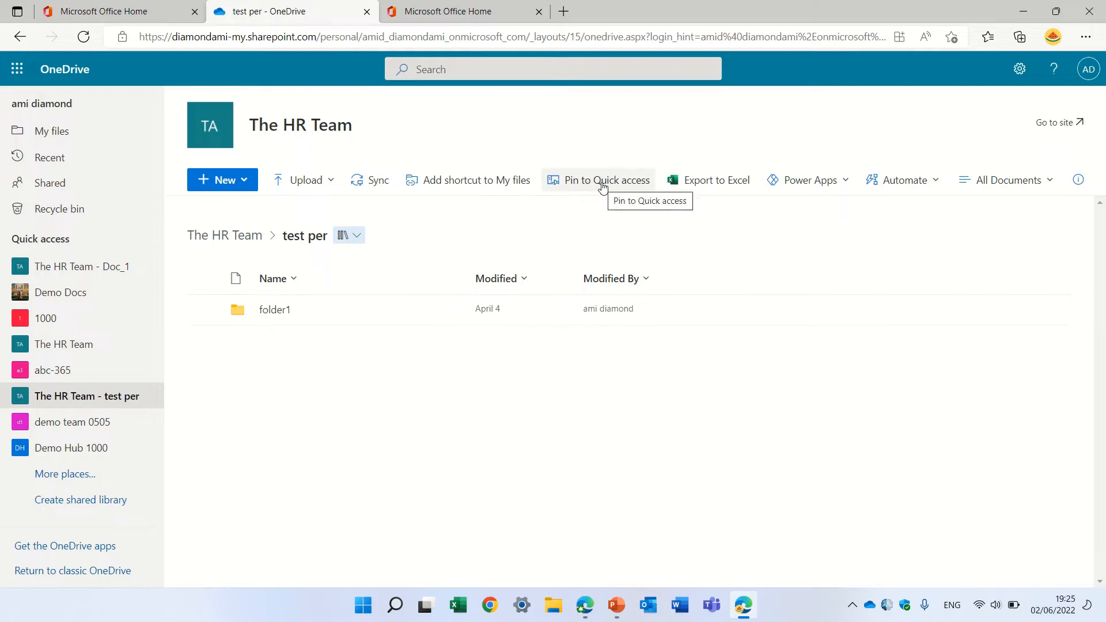
{"action": "mouse_move", "coordinate": [615, 188]}
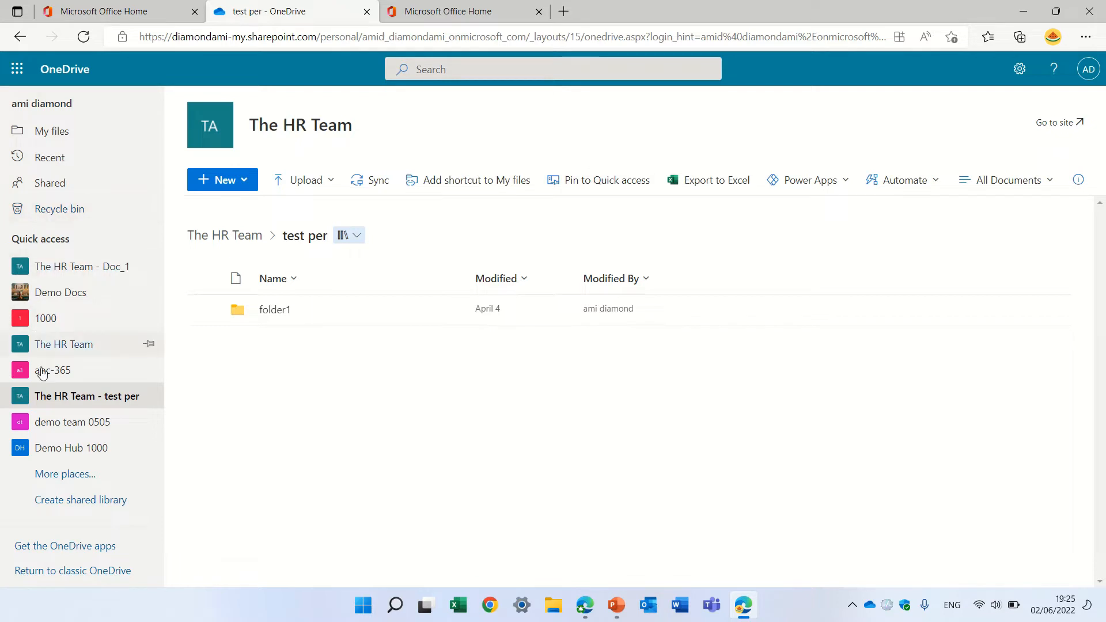
{"action": "mouse_move", "coordinate": [82, 396]}
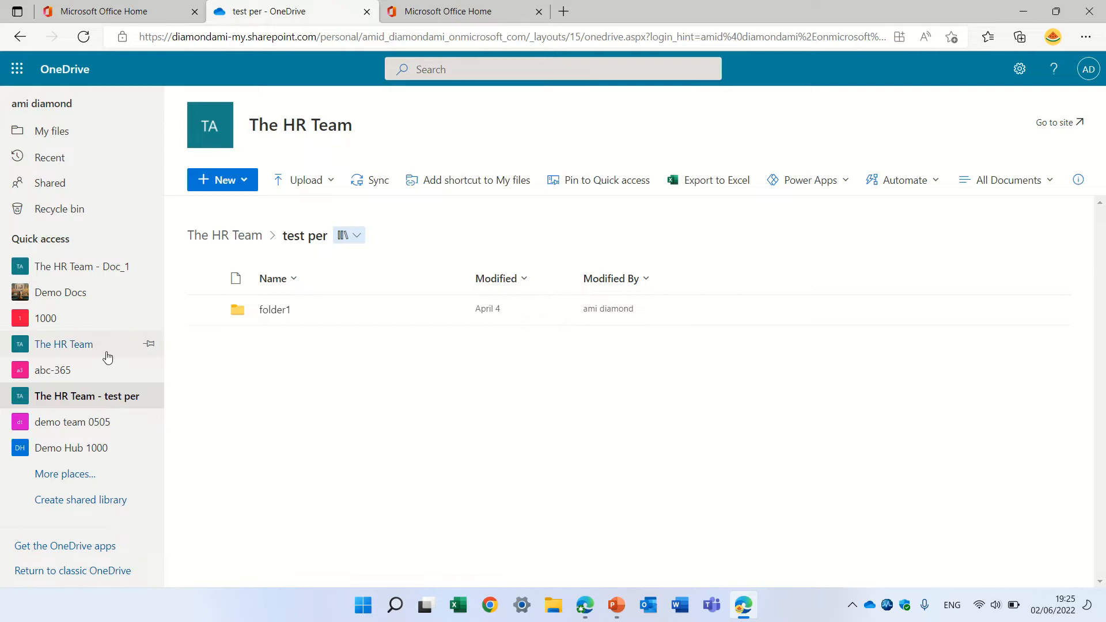
Open the abc-365 Documents library and pin it to Quick access.
{"action": "left_click", "coordinate": [52, 370]}
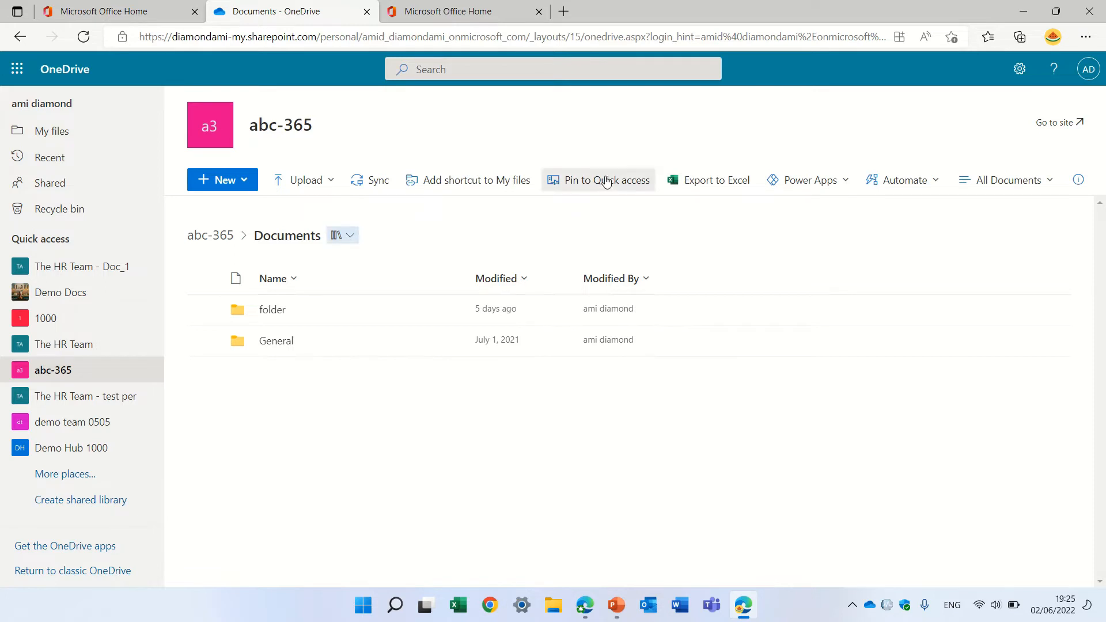
{"action": "left_click", "coordinate": [606, 180]}
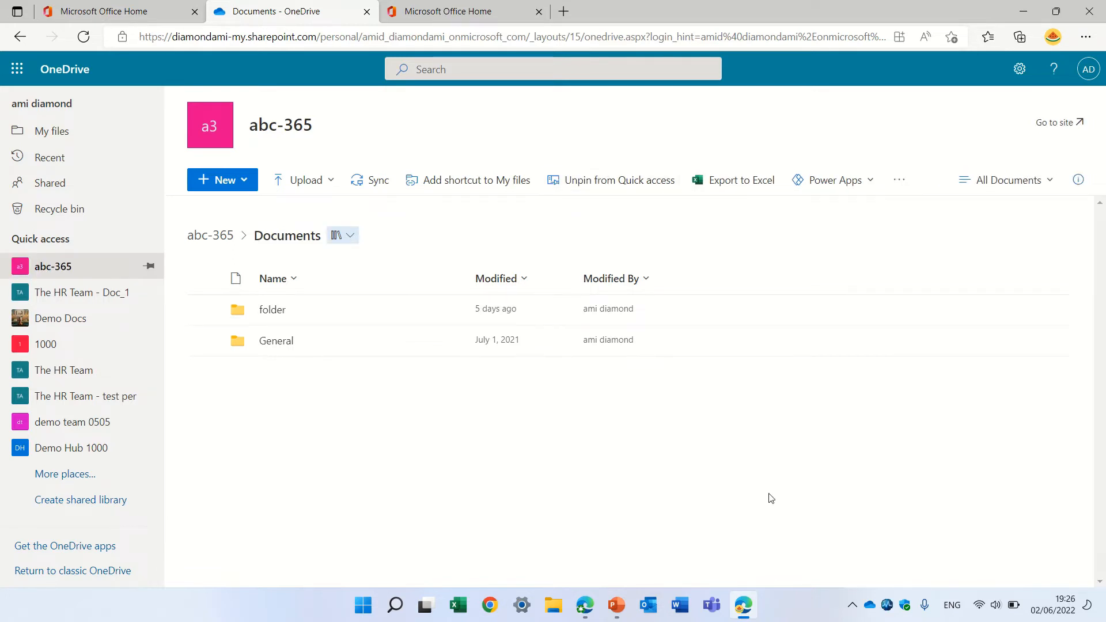
{"action": "mouse_move", "coordinate": [53, 271]}
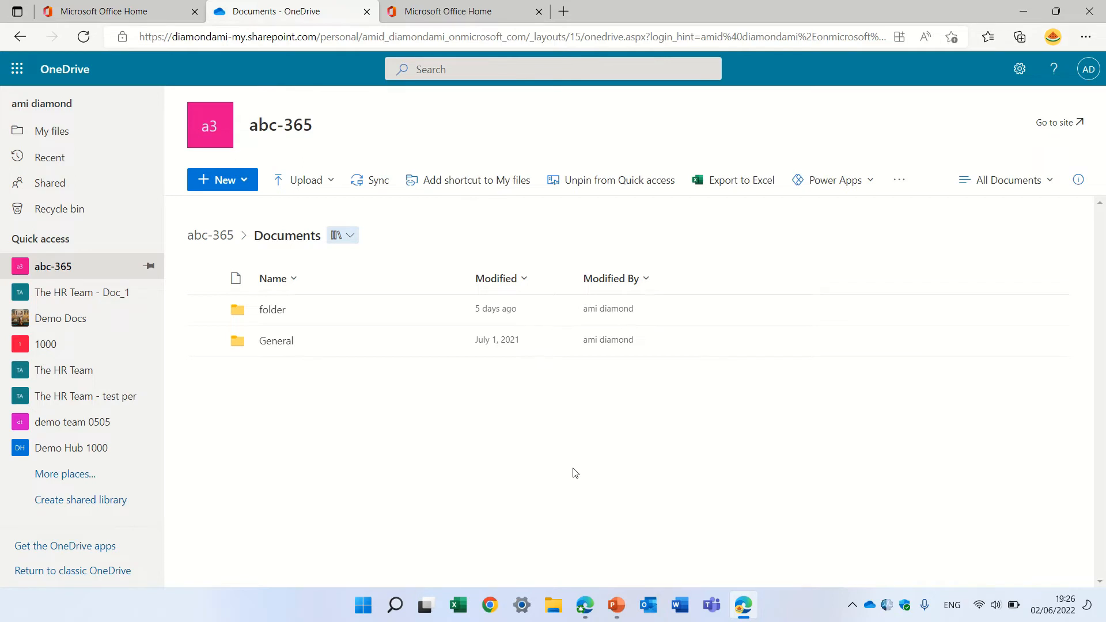
{"action": "mouse_move", "coordinate": [150, 268]}
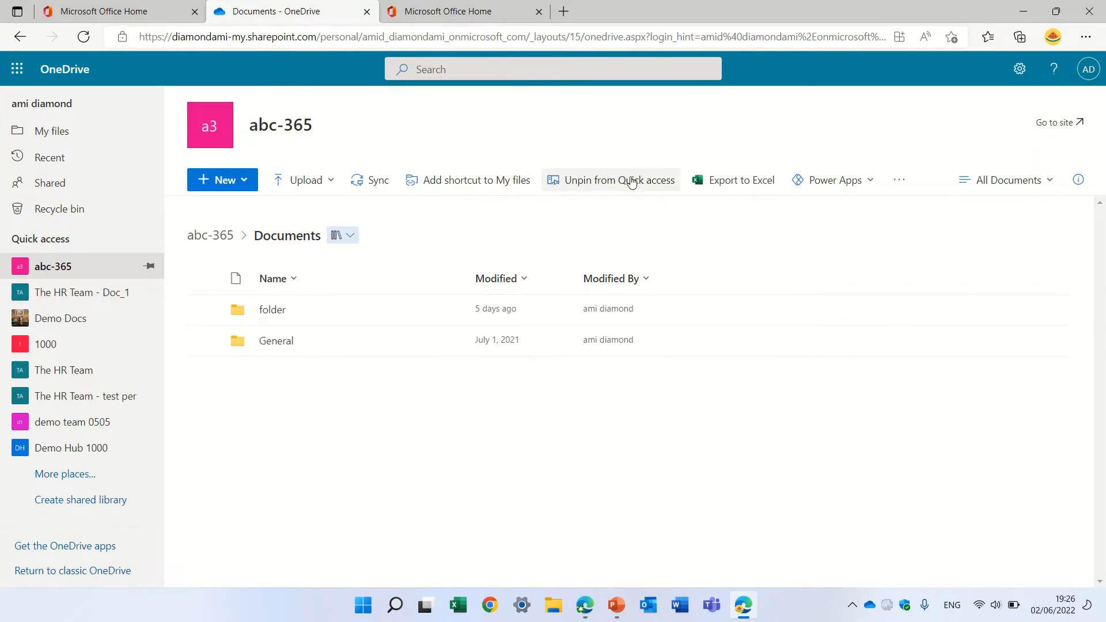
Unpin abc-365 from Quick access and open The HR Team - Doc_1 library.
{"action": "left_click", "coordinate": [610, 180]}
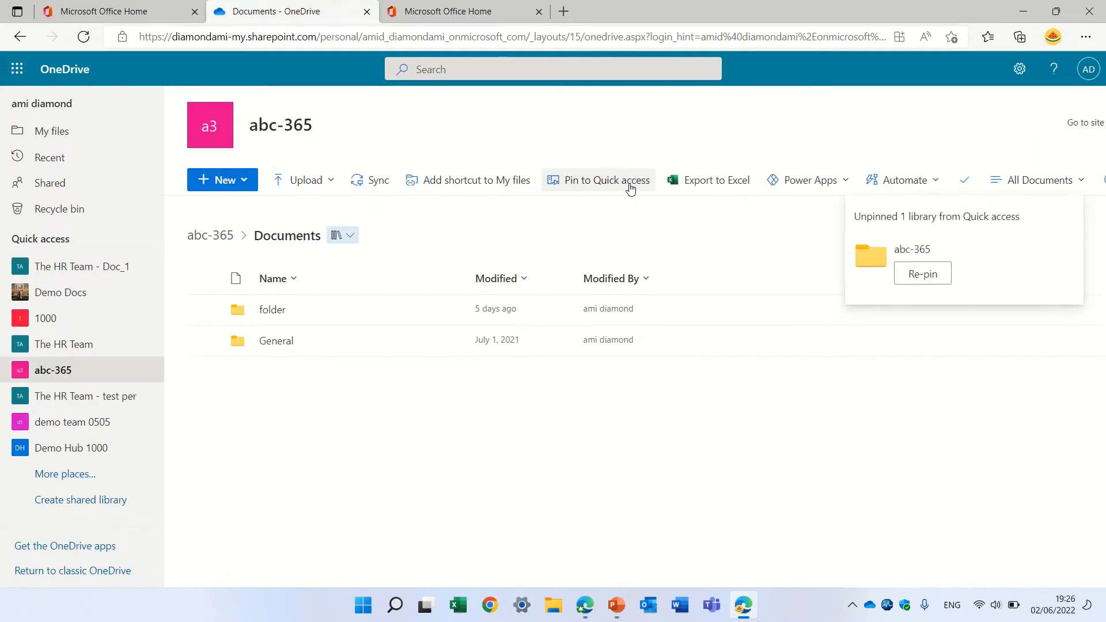
{"action": "mouse_move", "coordinate": [568, 487]}
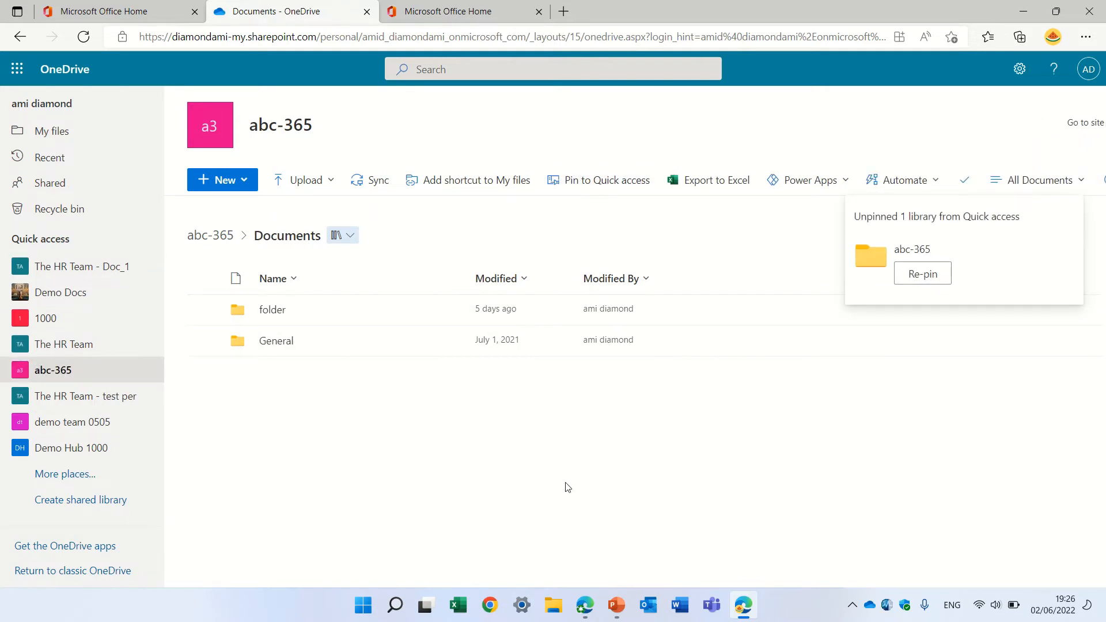
{"action": "mouse_move", "coordinate": [57, 318]}
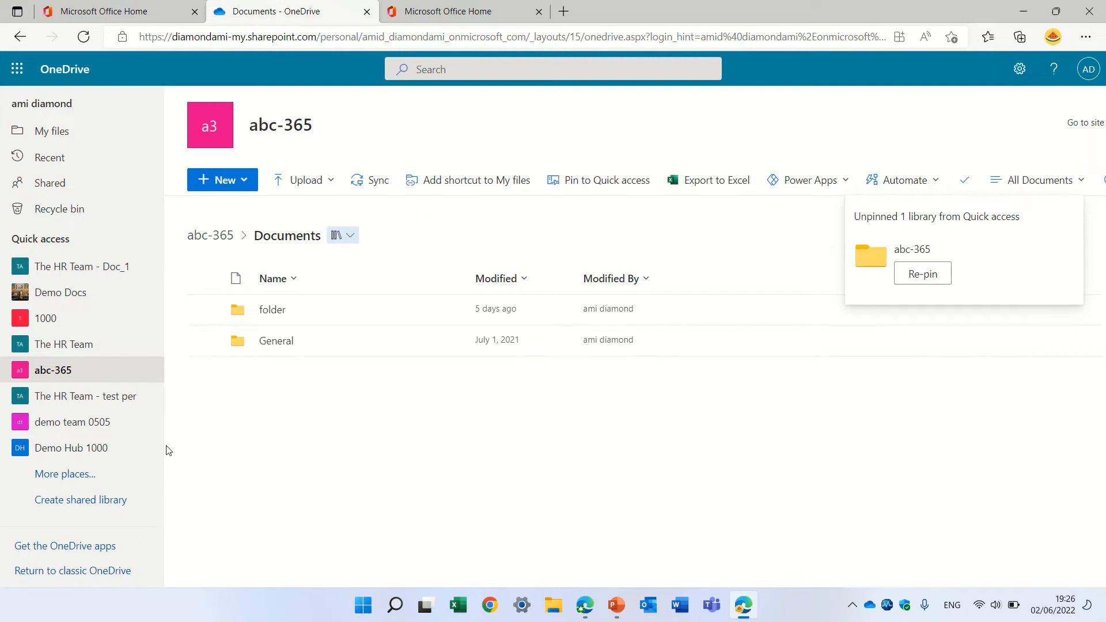
{"action": "mouse_move", "coordinate": [81, 395]}
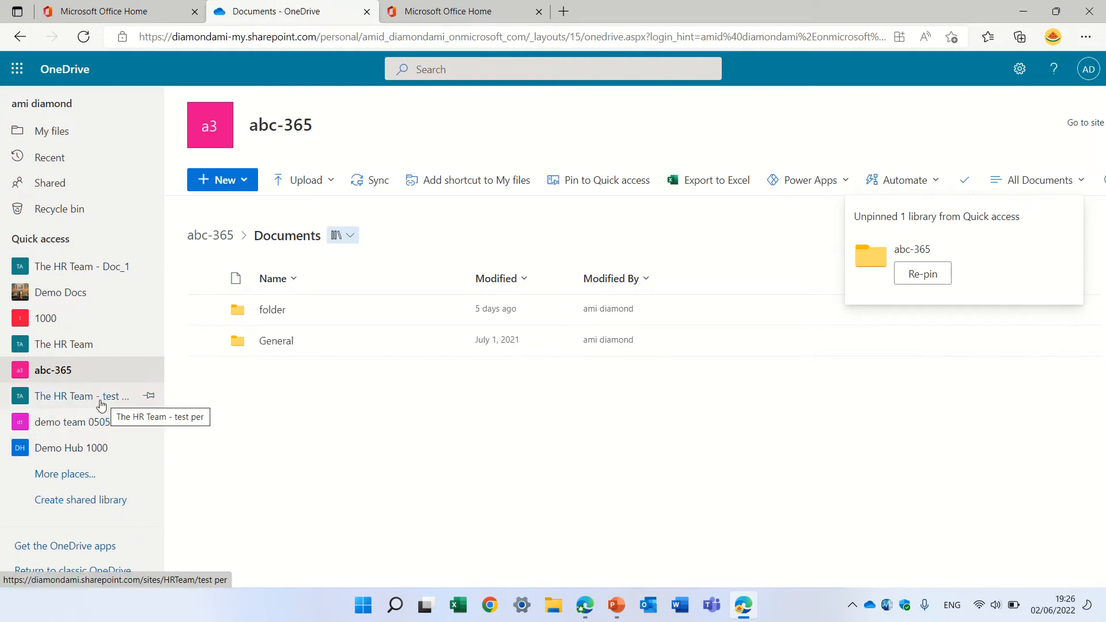
{"action": "left_click", "coordinate": [82, 396]}
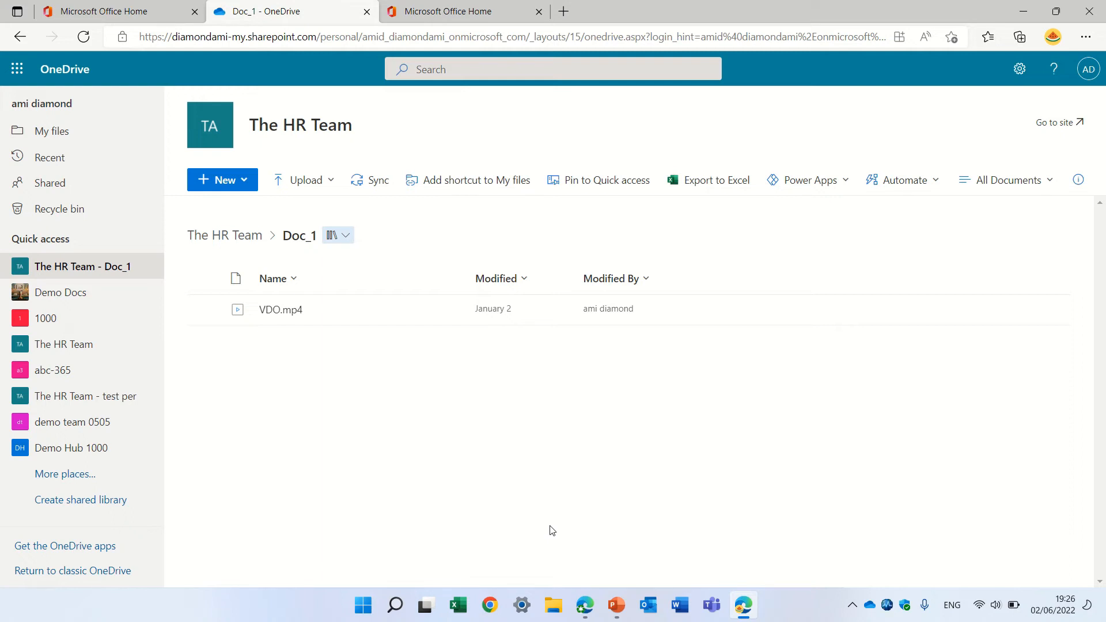
{"action": "mouse_move", "coordinate": [325, 463]}
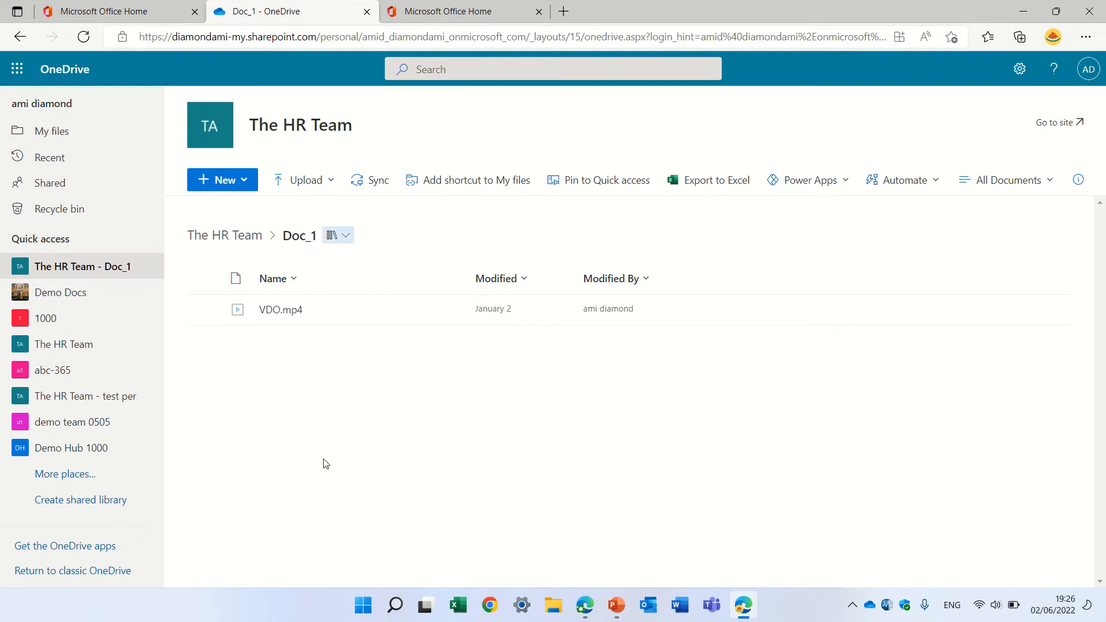
Add site 1000's Documents library as a My files shortcut, then open My files.
{"action": "left_click", "coordinate": [45, 317]}
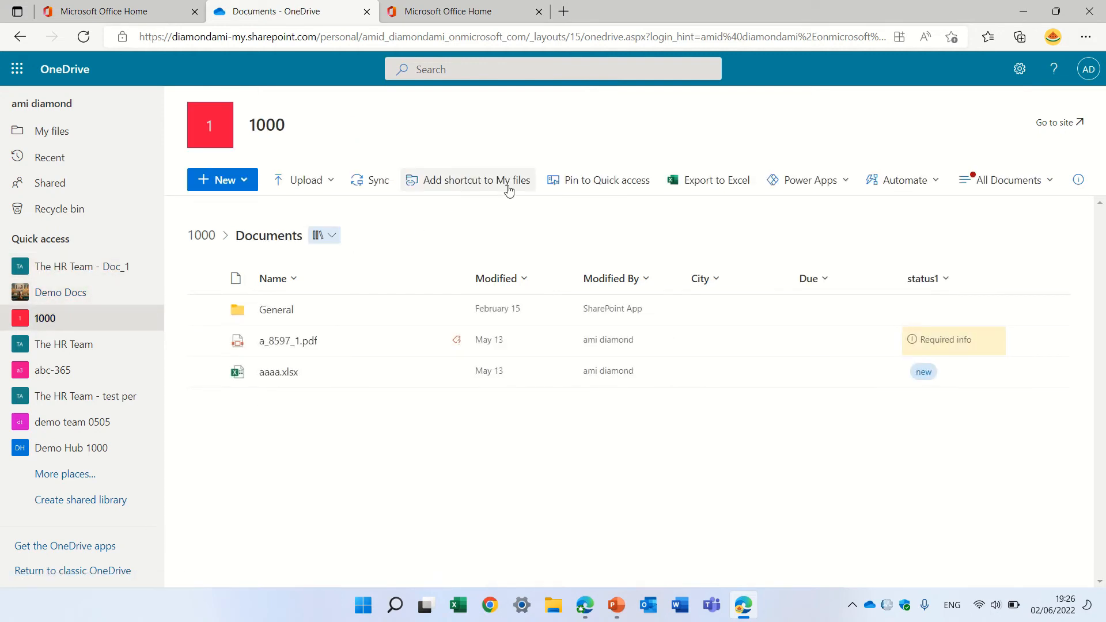
{"action": "mouse_move", "coordinate": [456, 182]}
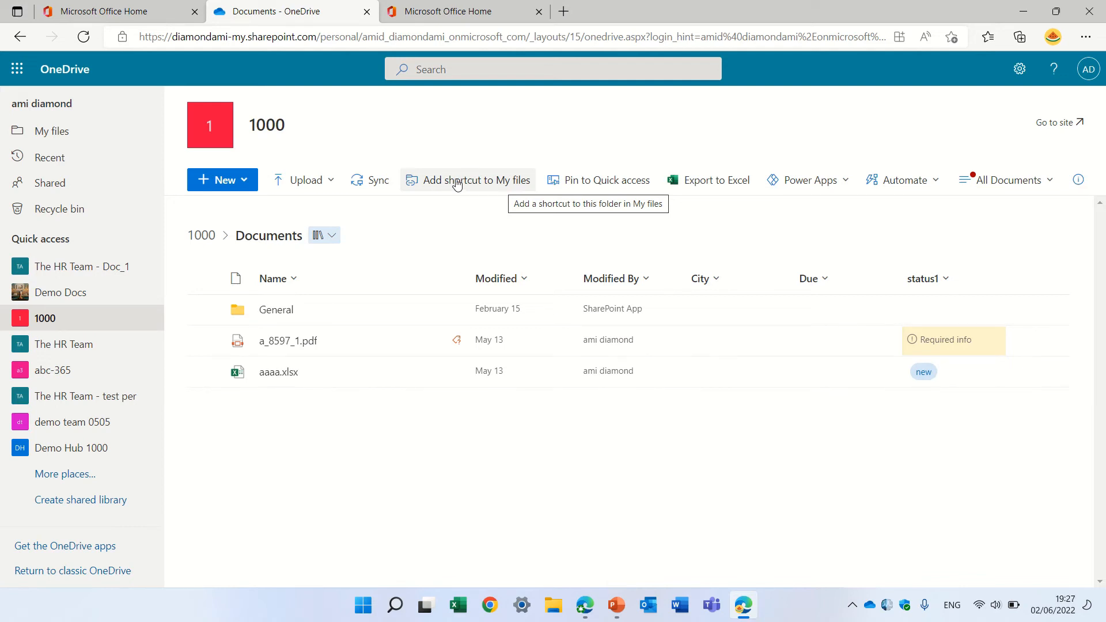
{"action": "left_click", "coordinate": [467, 179]}
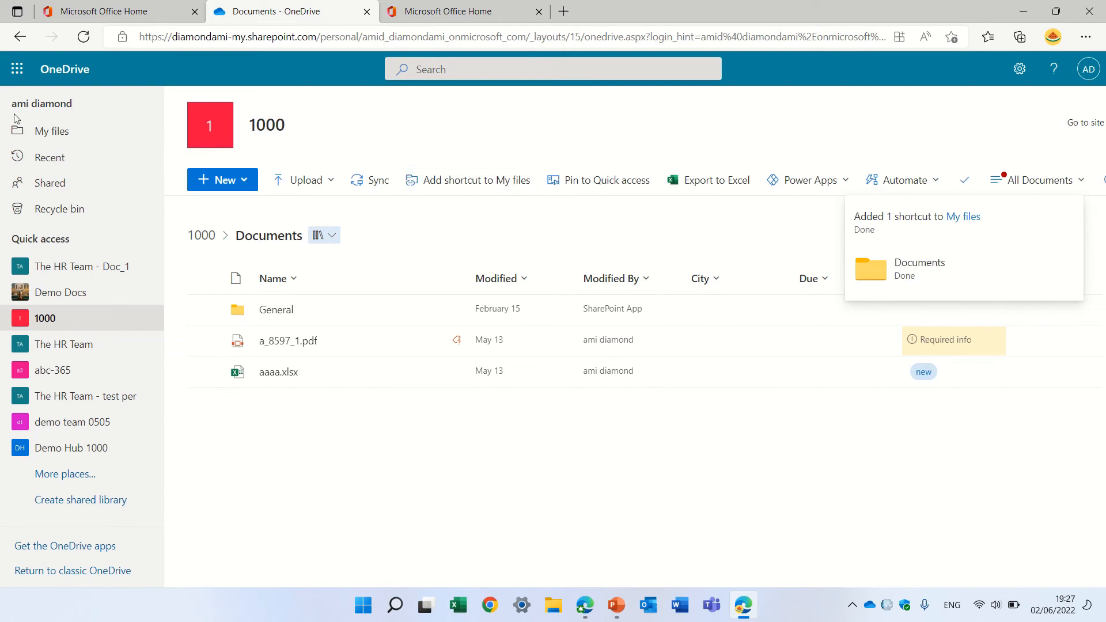
{"action": "left_click", "coordinate": [52, 130]}
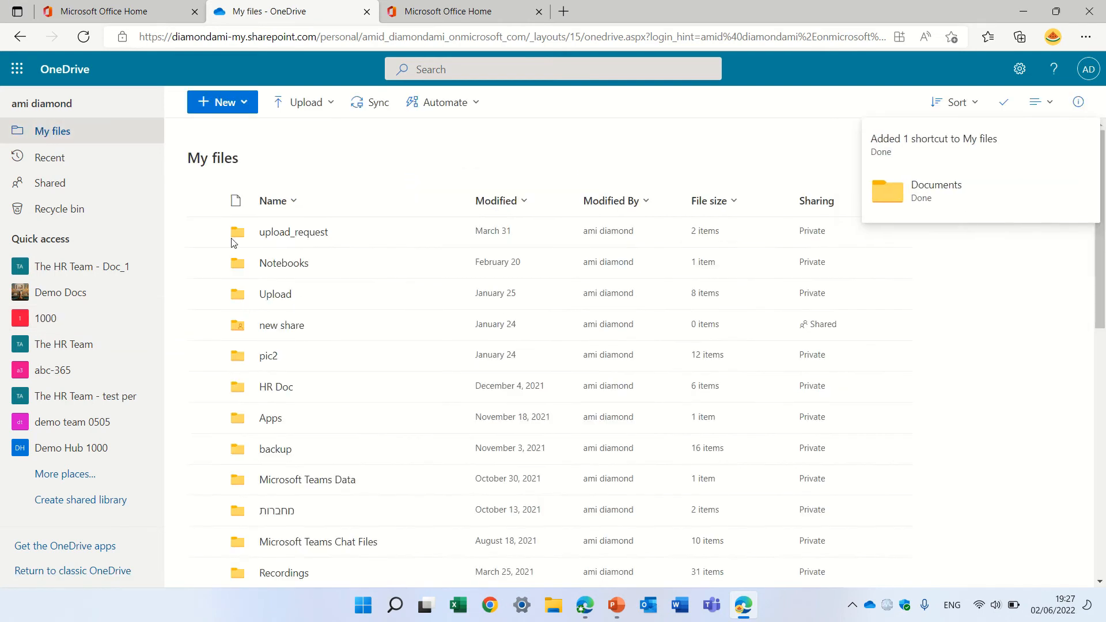